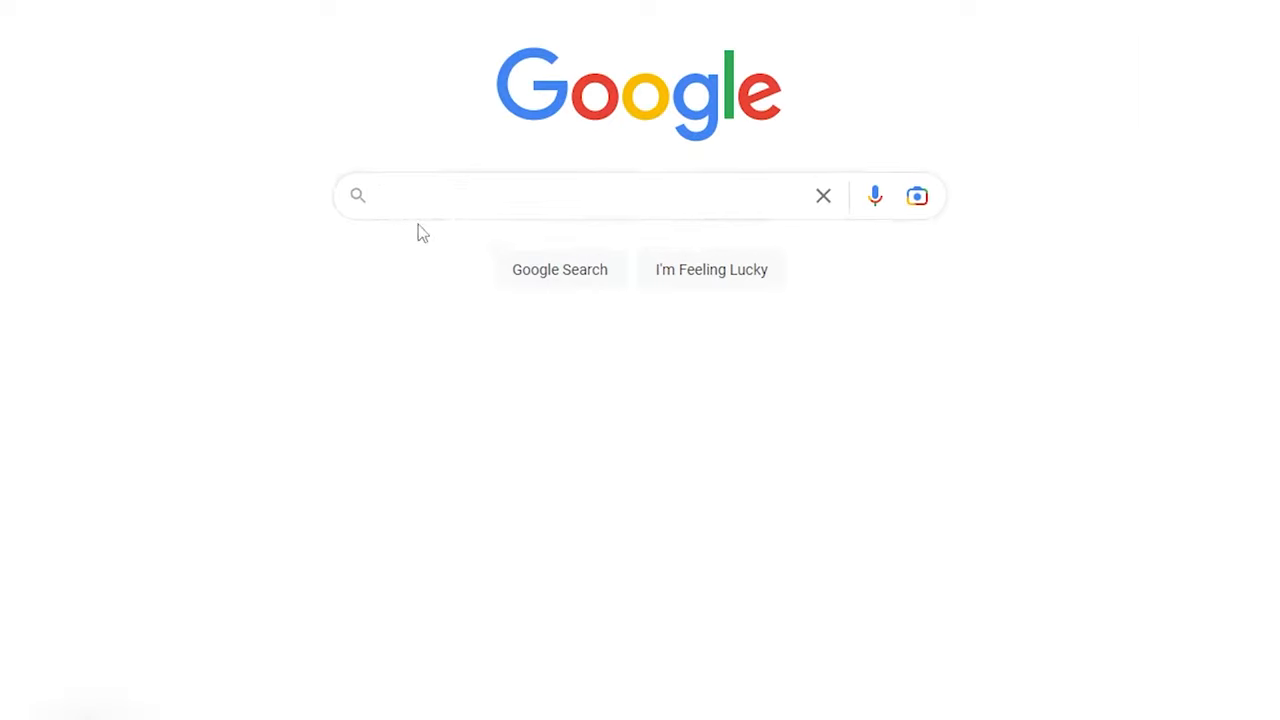
Search Google for 'obs down' and pick the 'obs download' suggestion.
text(obs down)
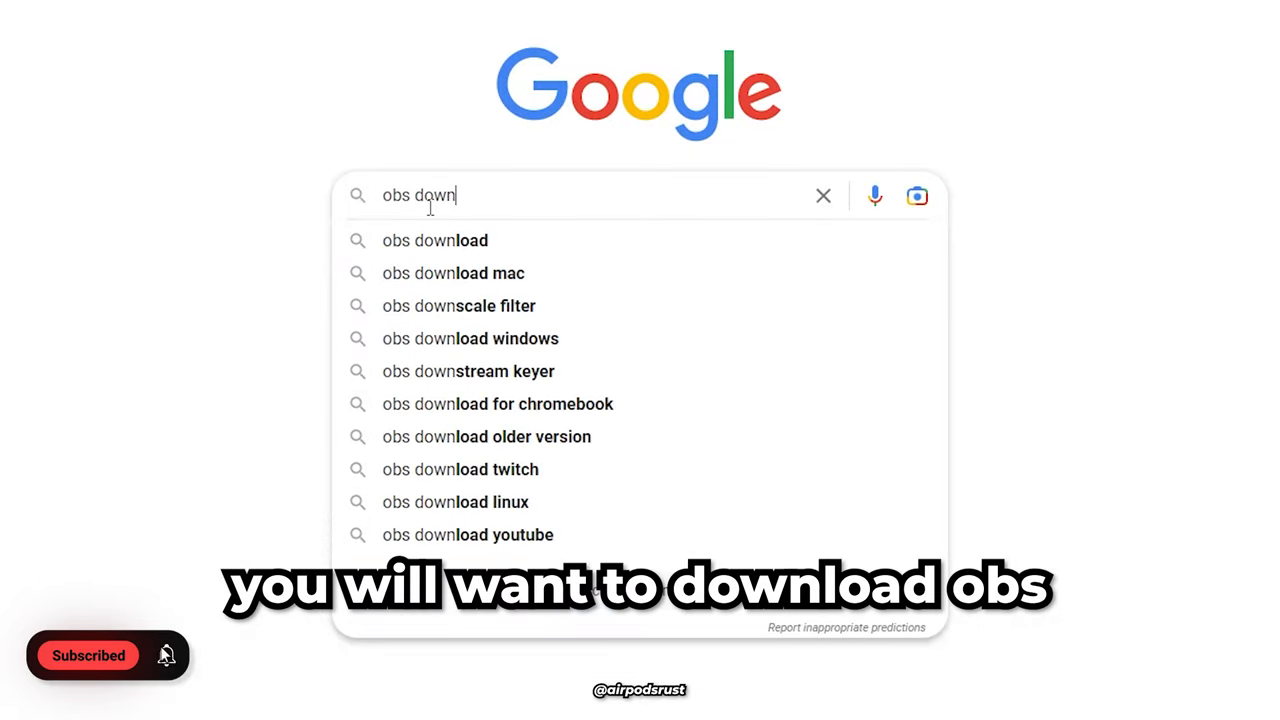
click(435, 240)
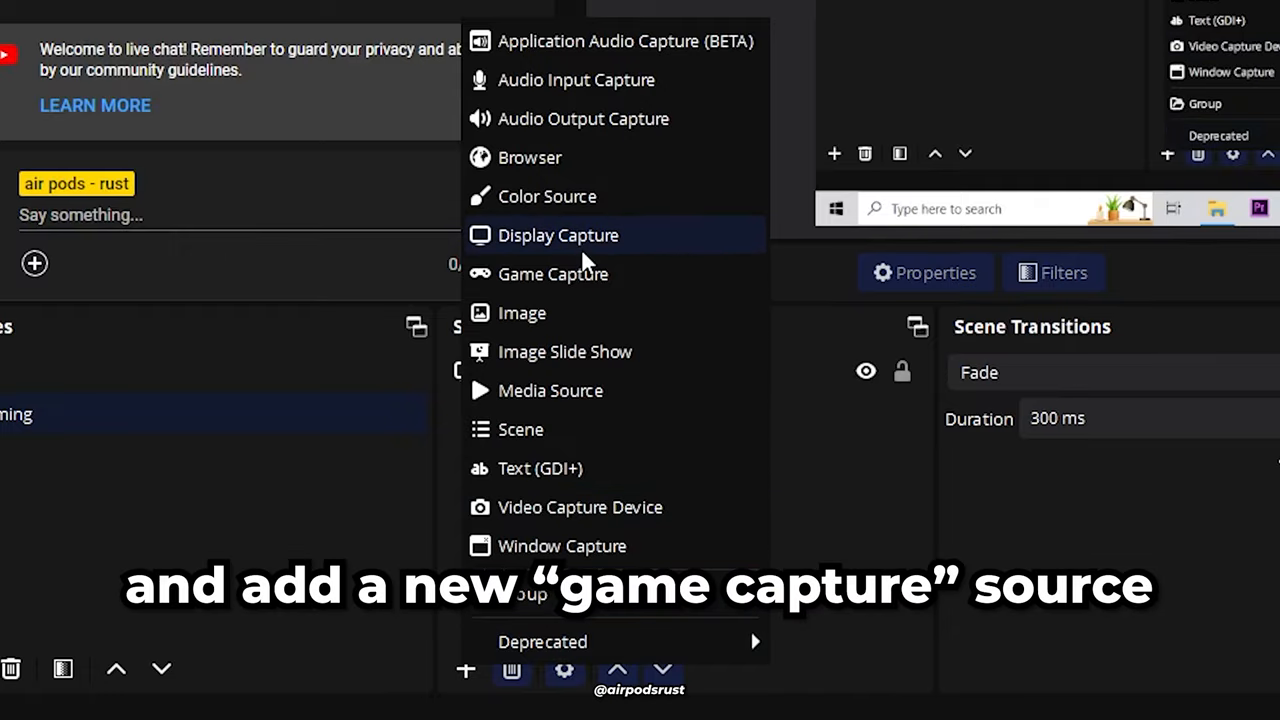
Add a 'Game Capture' source capturing the RustClient.exe: Rust window specifically.
click(553, 274)
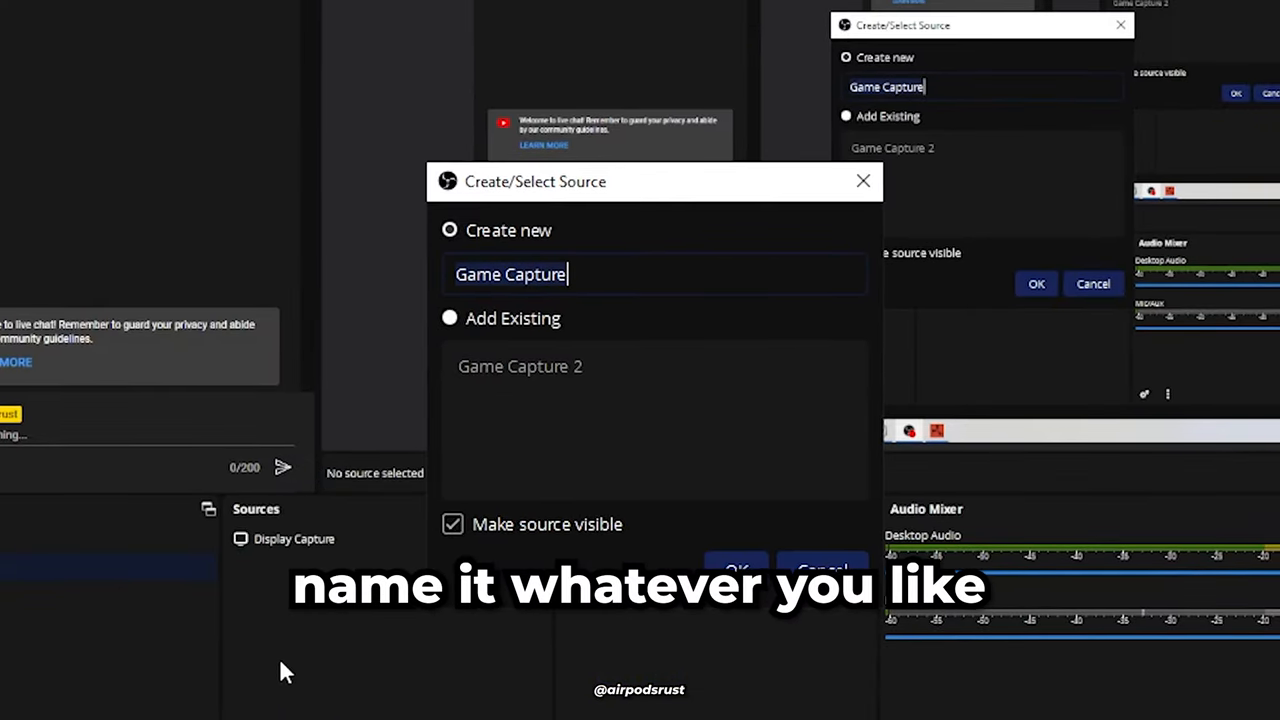
click(737, 570)
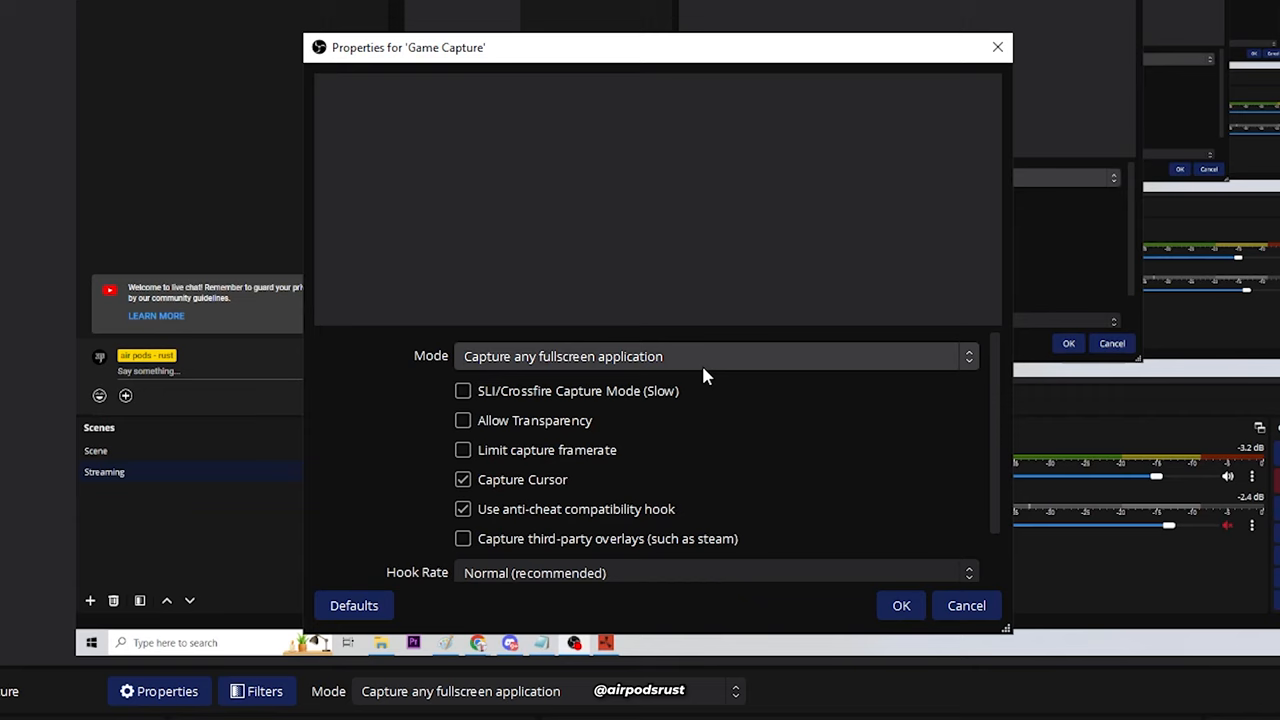
click(710, 356)
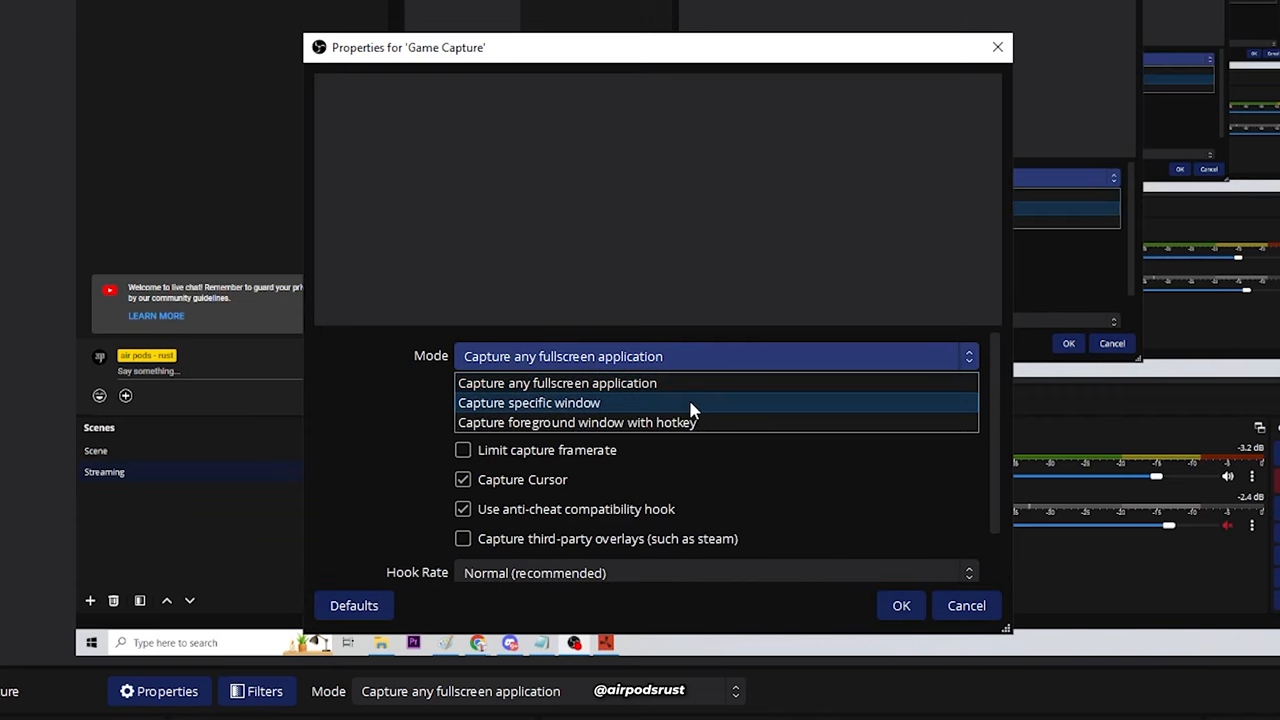
click(529, 402)
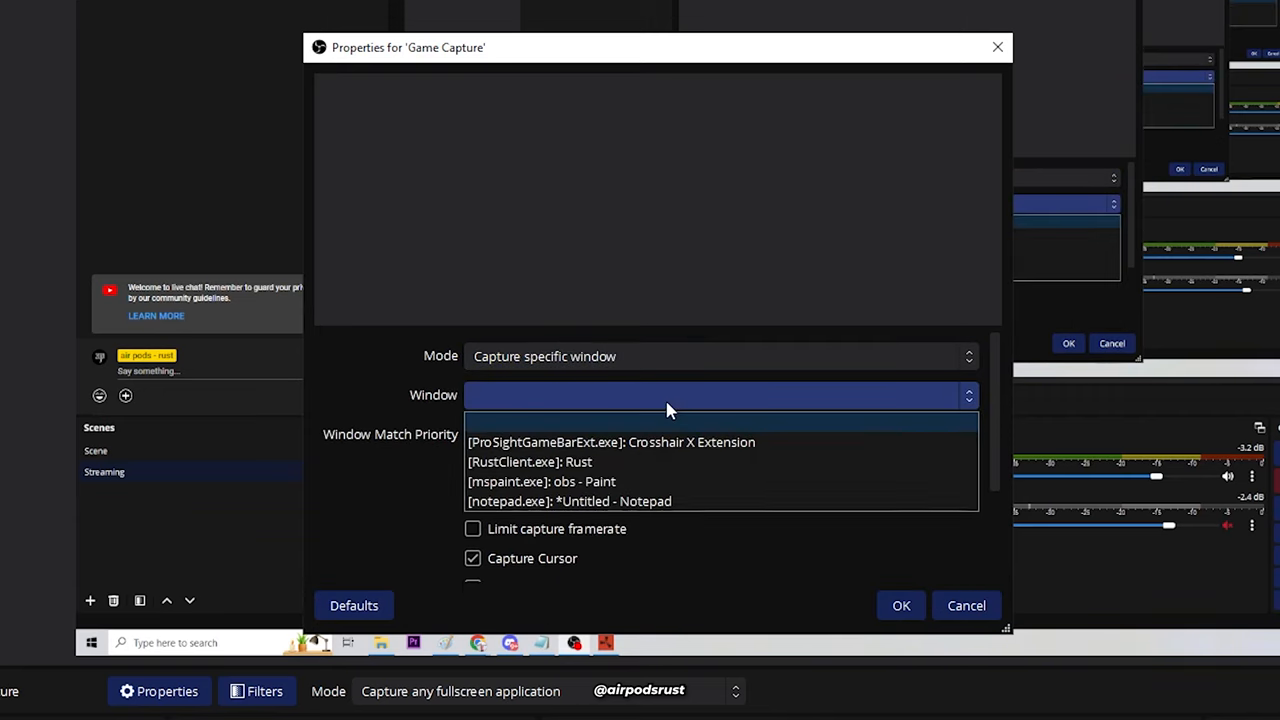
click(530, 461)
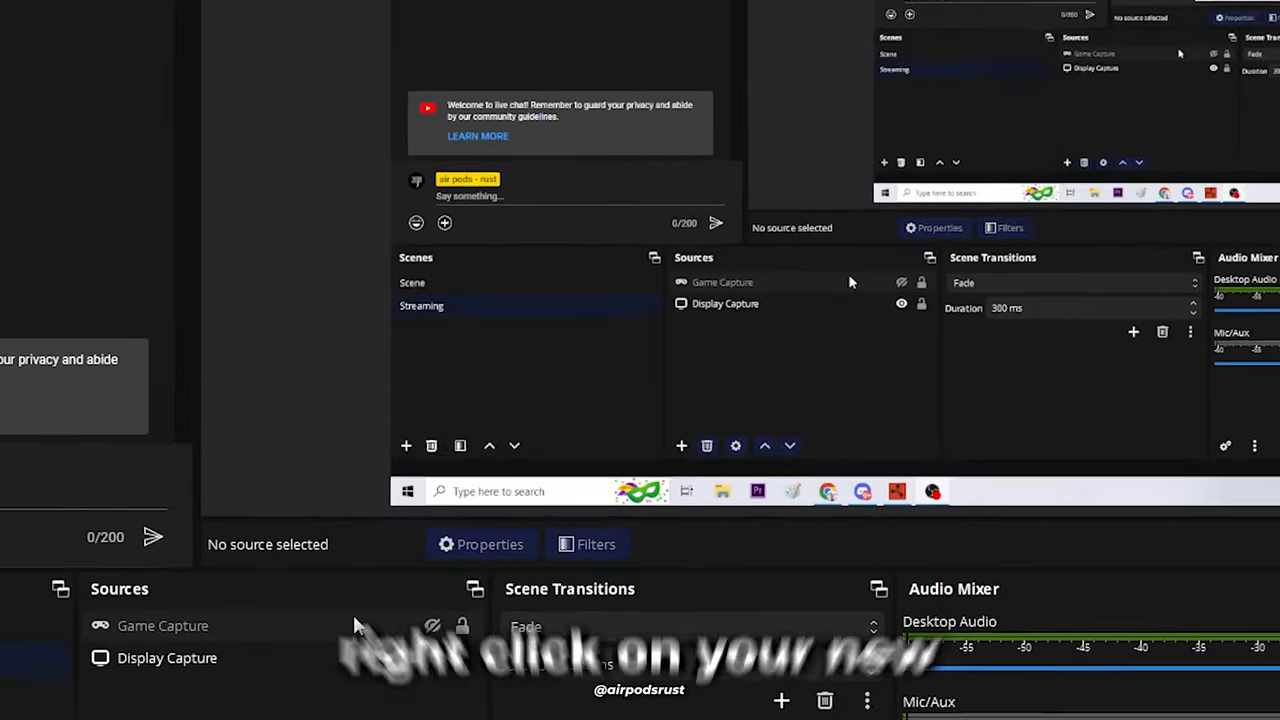
Add a Sharpen filter to Game Capture and lower its sharpness to 0.03.
right_click(163, 625)
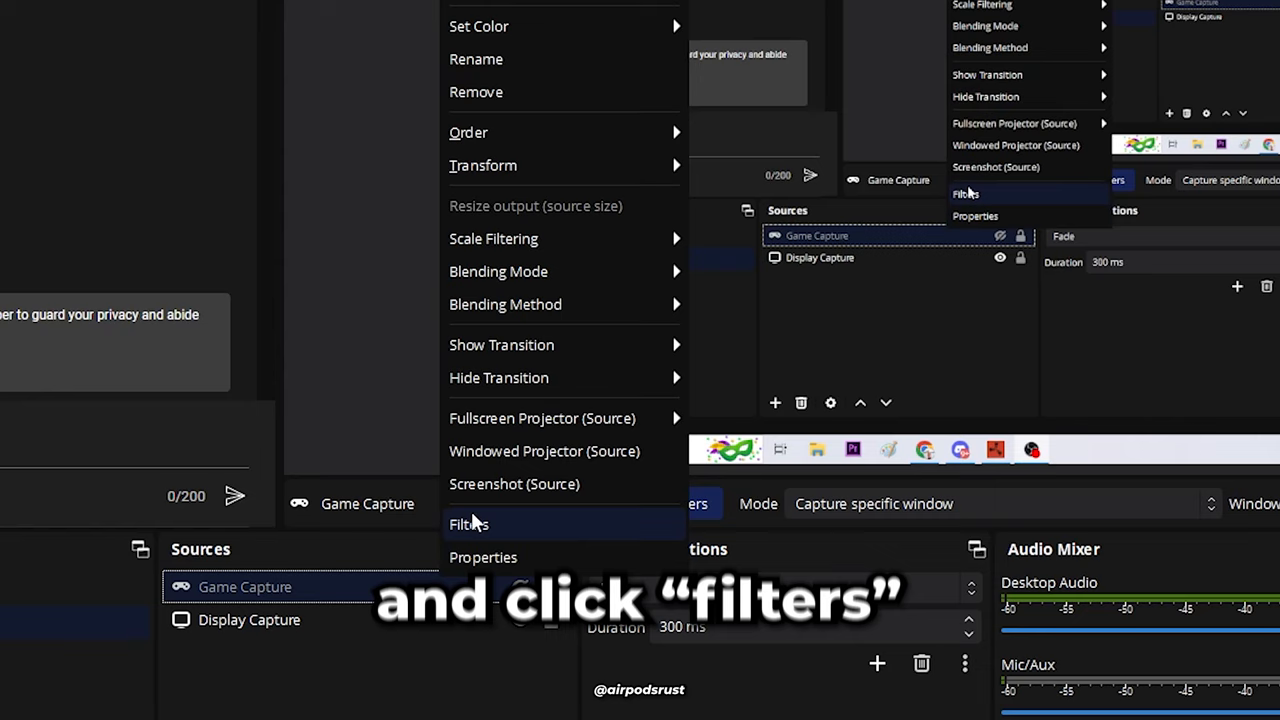
click(468, 523)
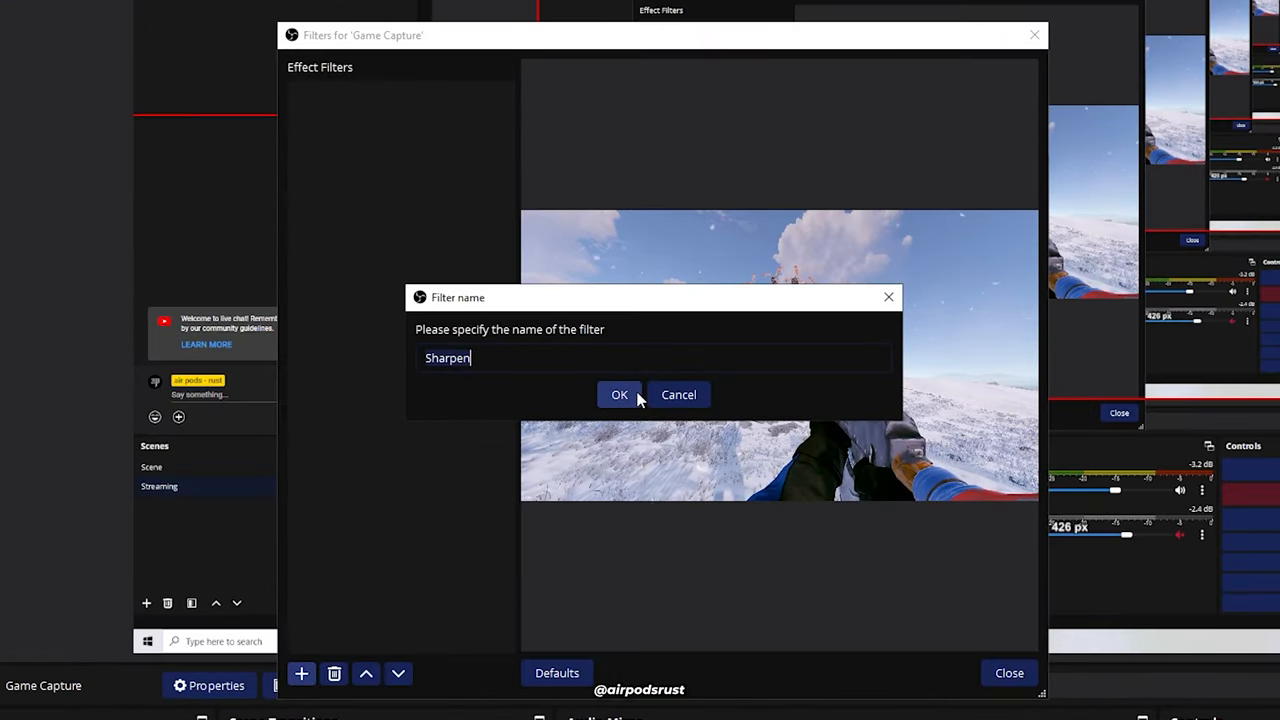
click(619, 394)
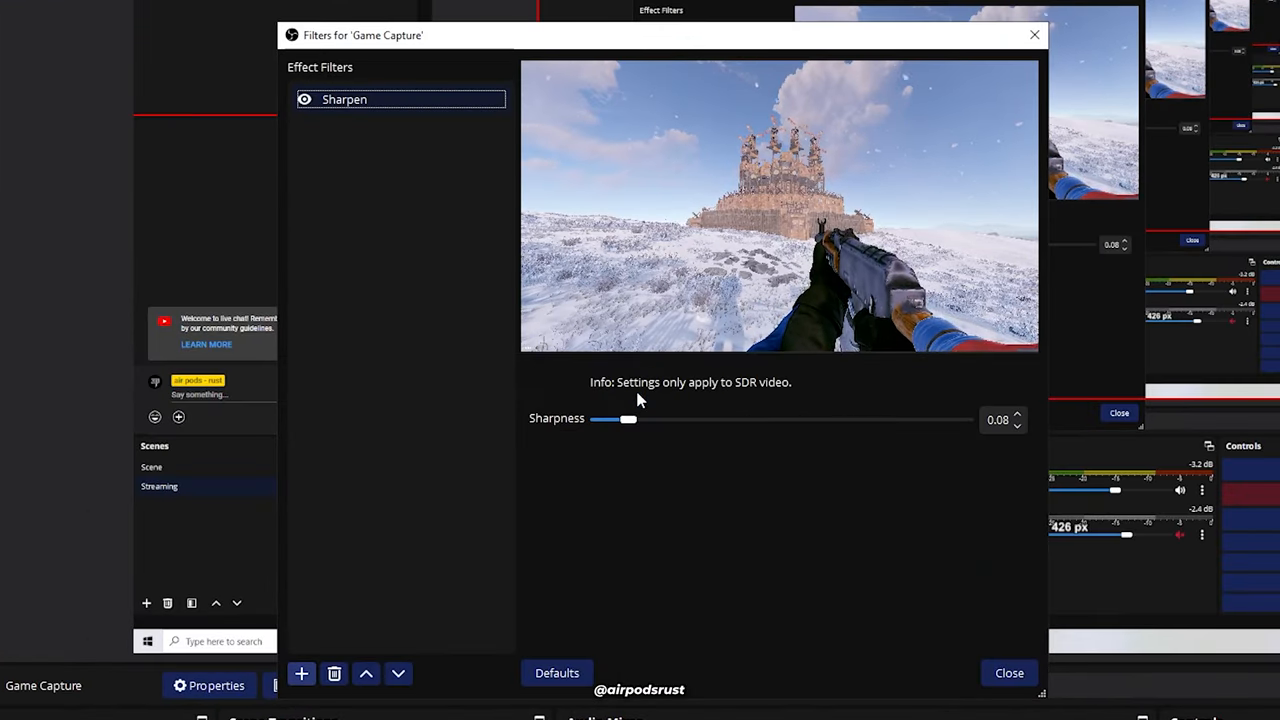
click(1017, 425)
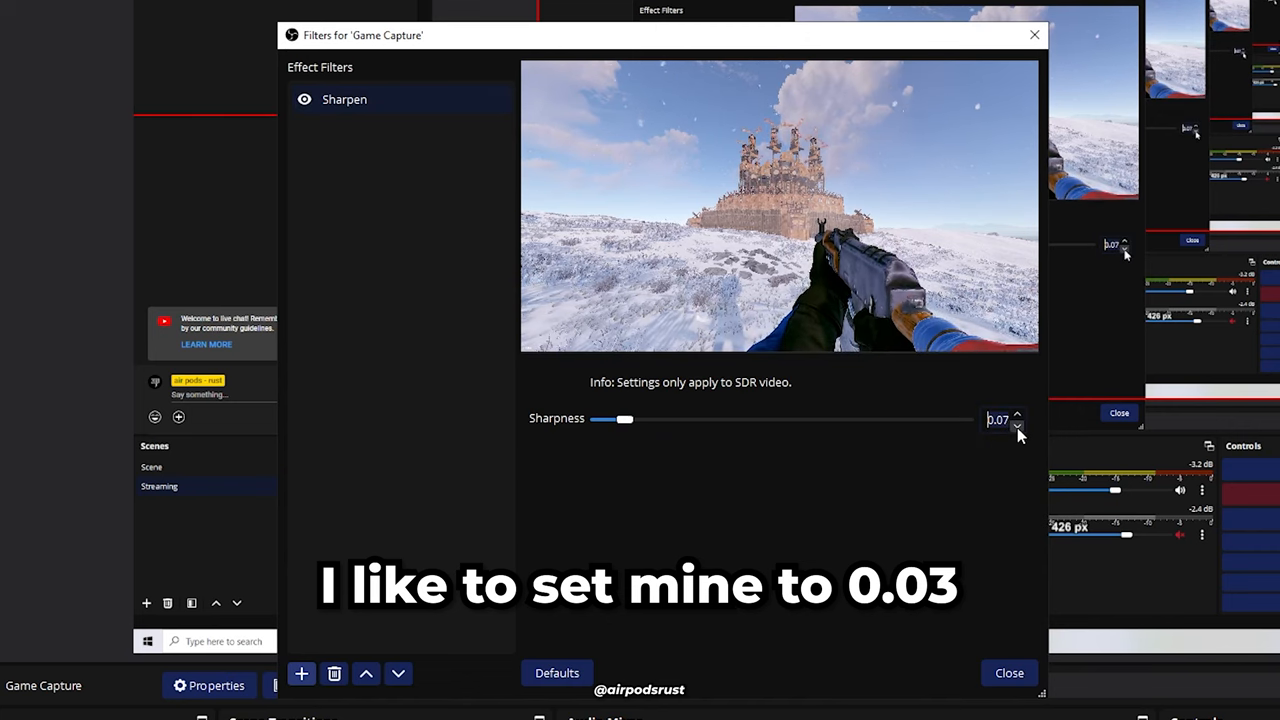
click(1018, 426)
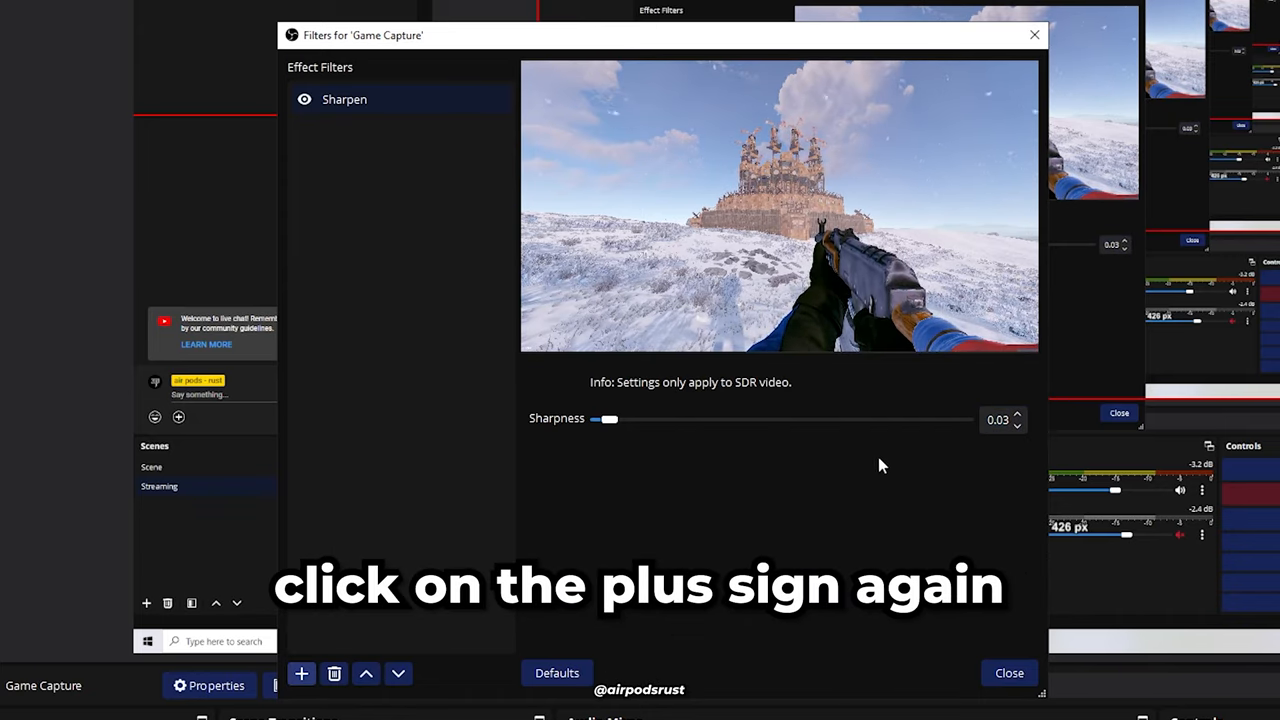
Add a Color Correction filter alongside Sharpen, then close the Filters window.
click(301, 673)
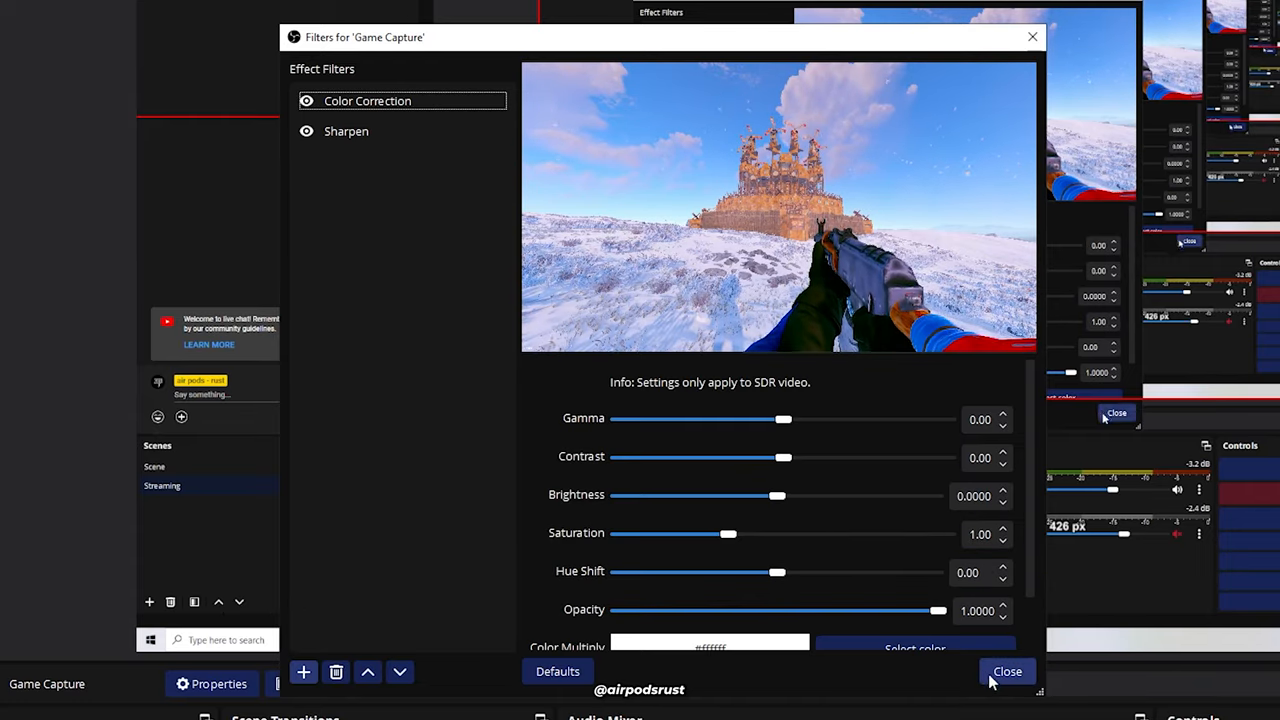
click(1007, 671)
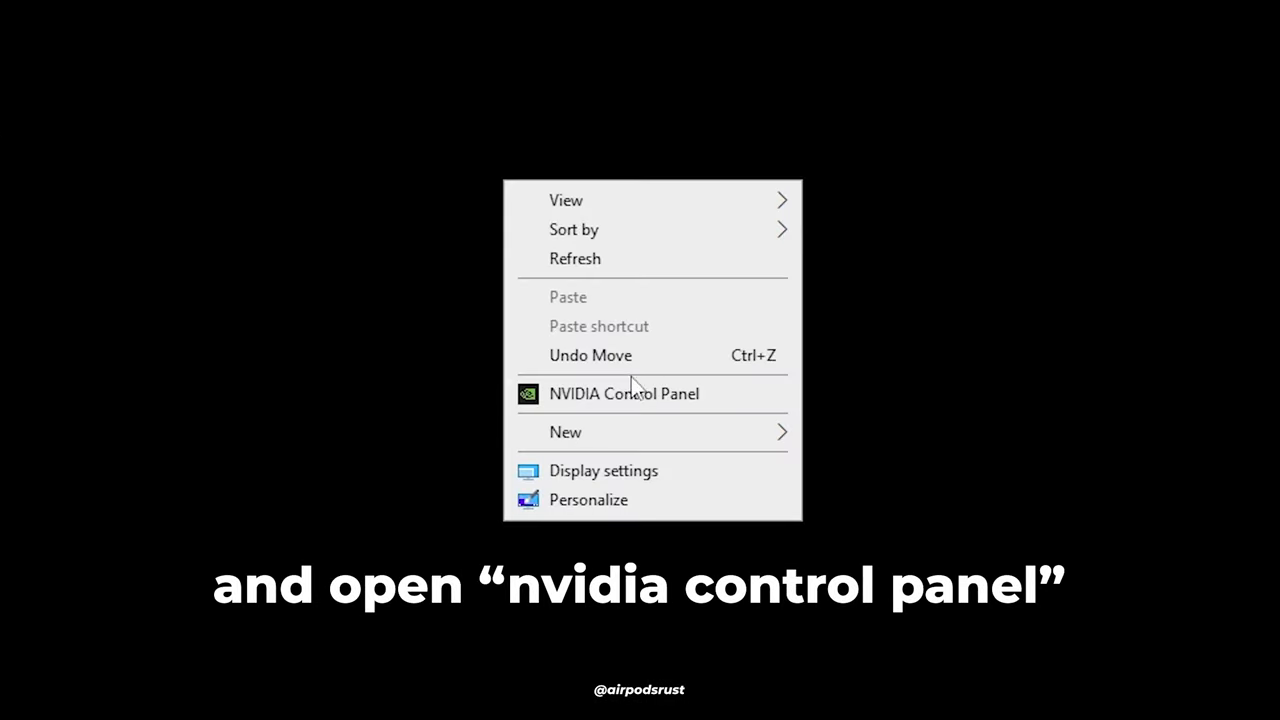
Set Digital vibrance to 100% in NVIDIA's Adjust desktop color settings page.
click(624, 393)
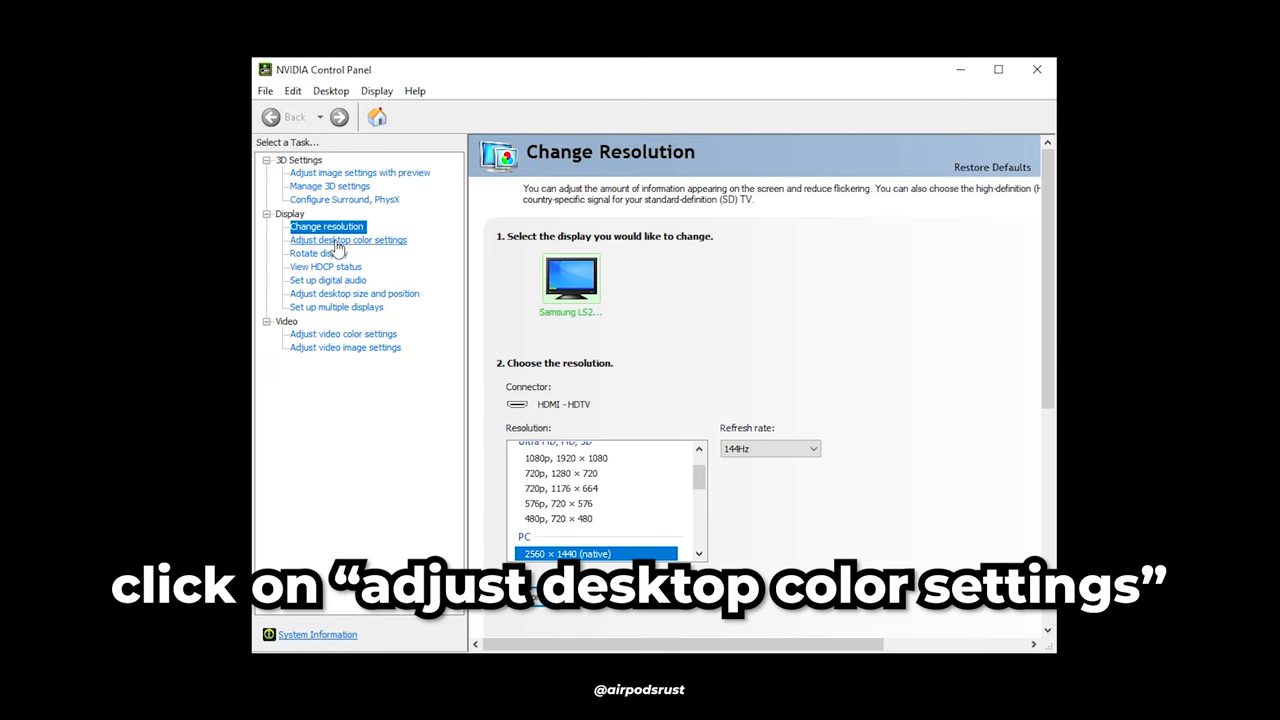
click(347, 240)
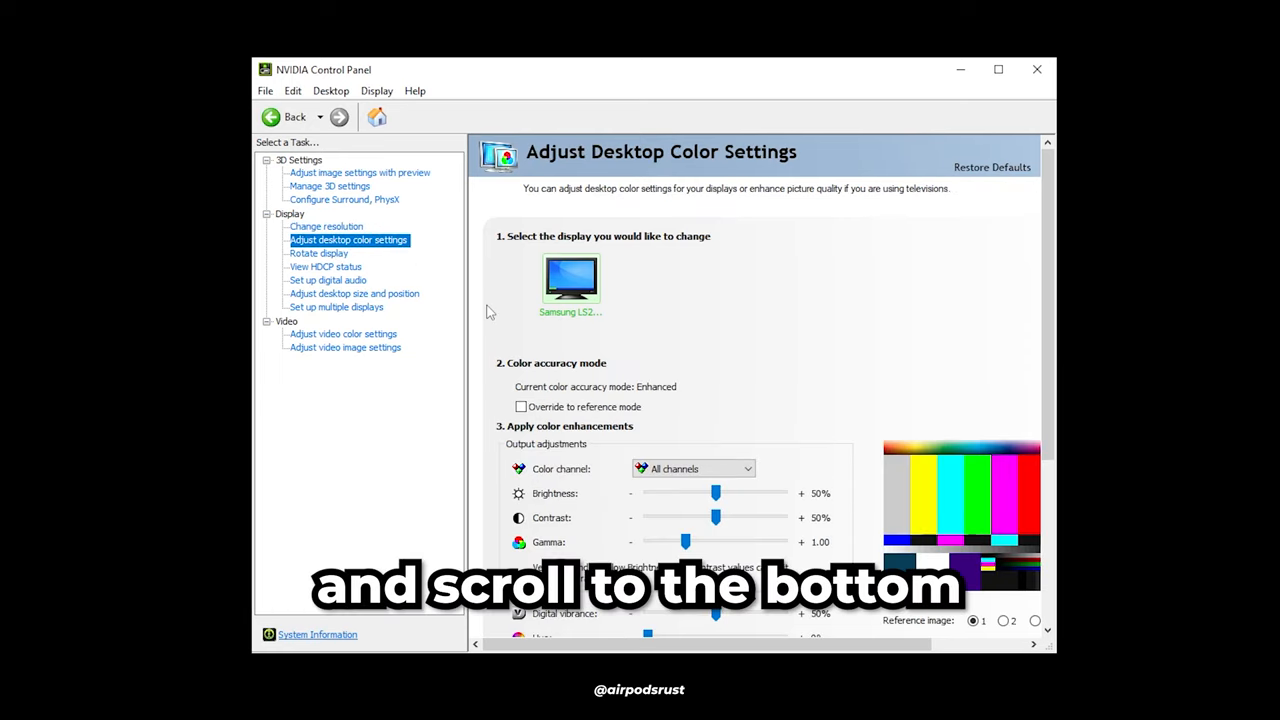
scroll(down, 3)
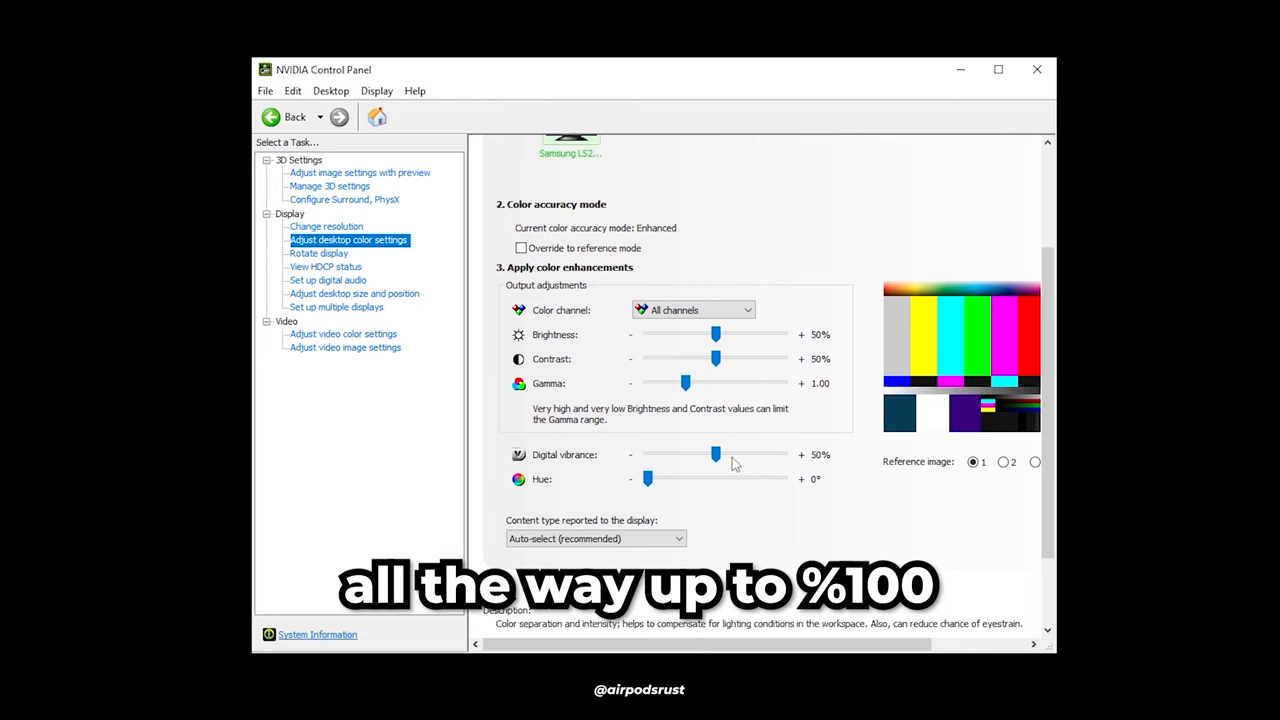
drag(715, 455, 785, 455)
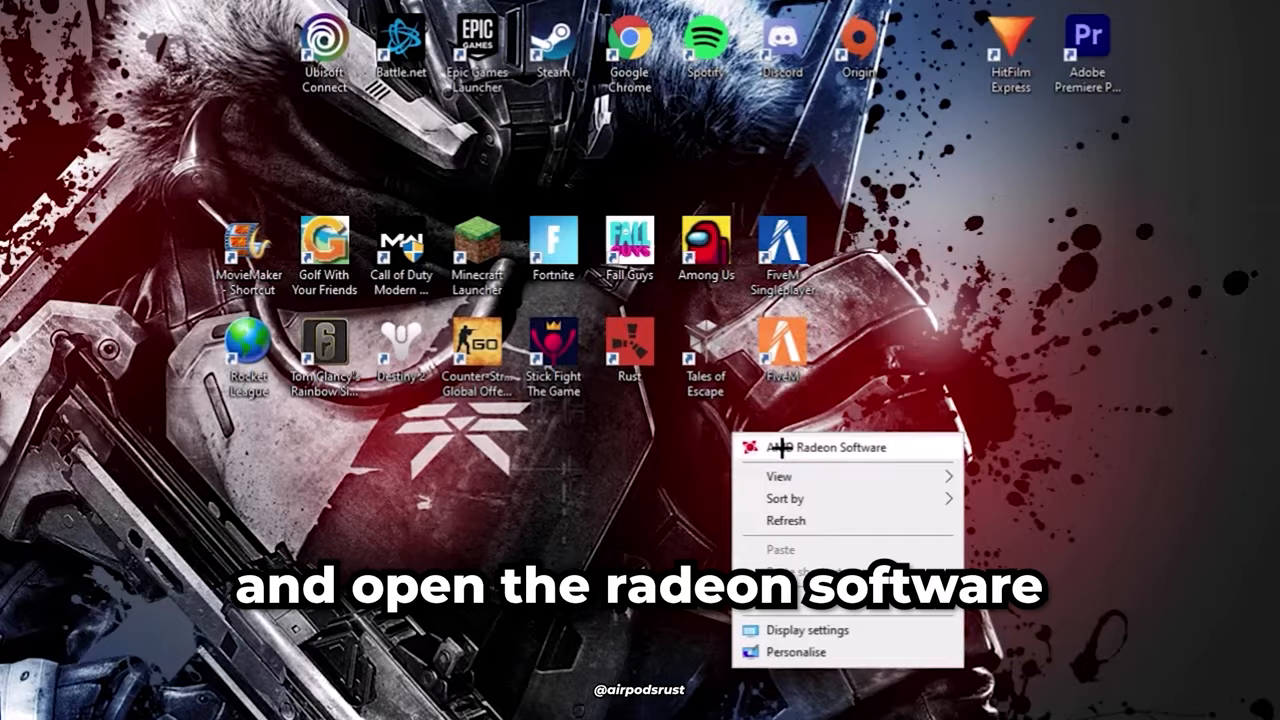
Turn on Custom Color in Radeon Software's Settings > Display page.
click(843, 447)
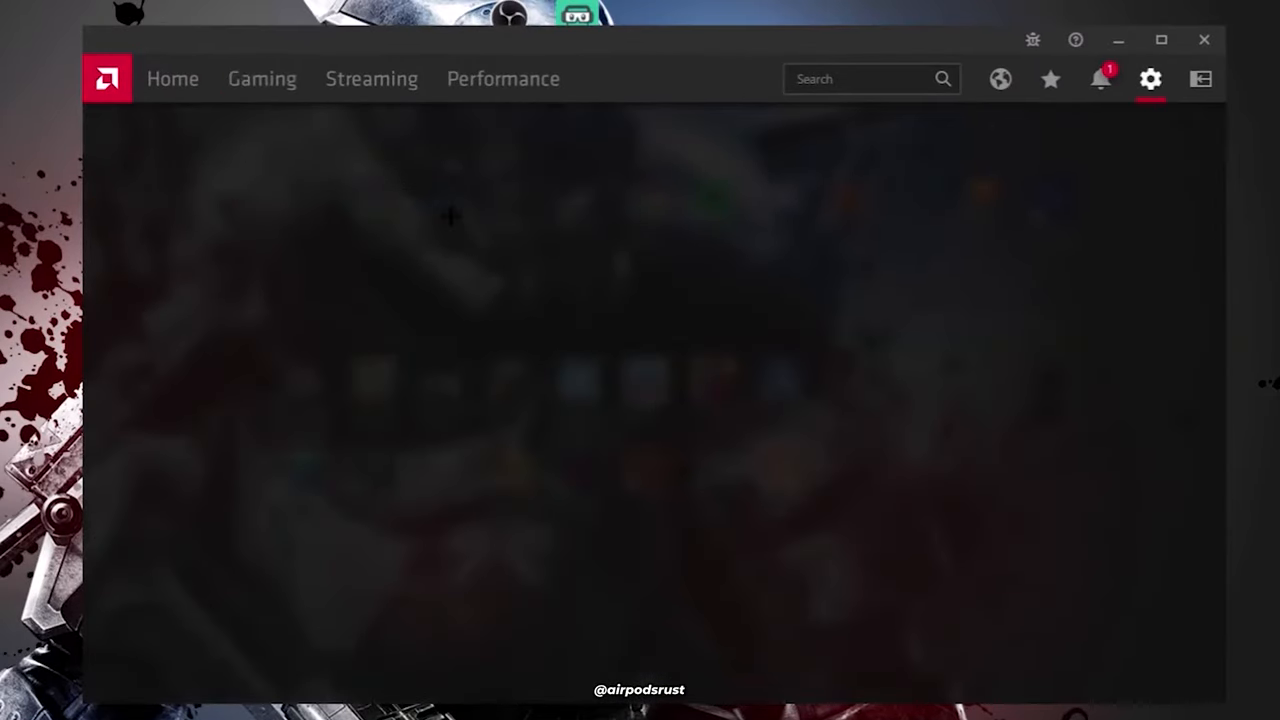
click(1150, 79)
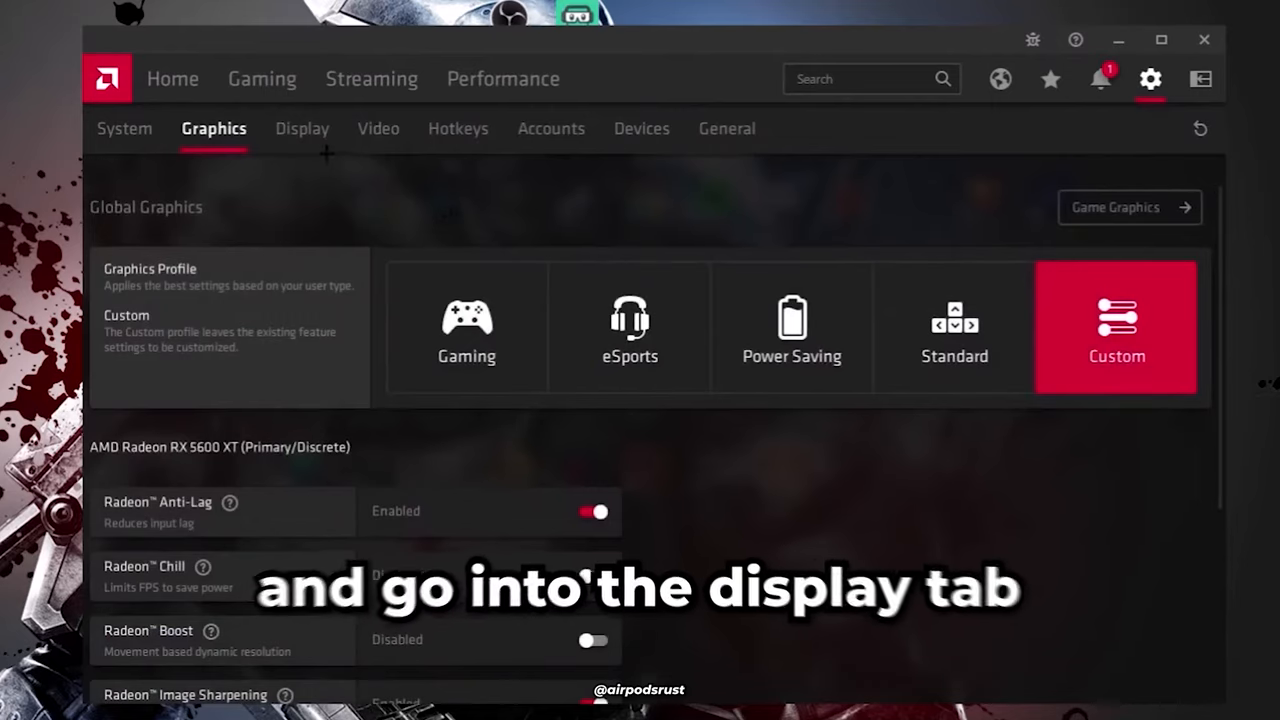
click(301, 128)
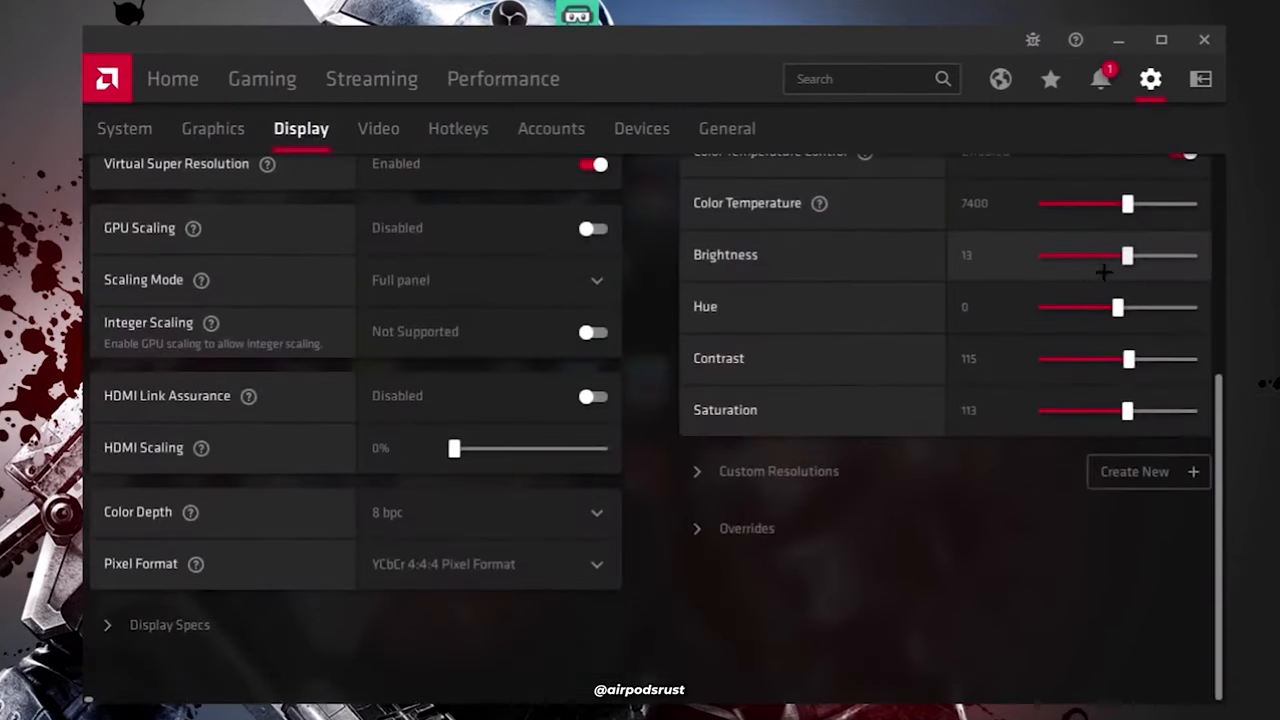
scroll(up, 3)
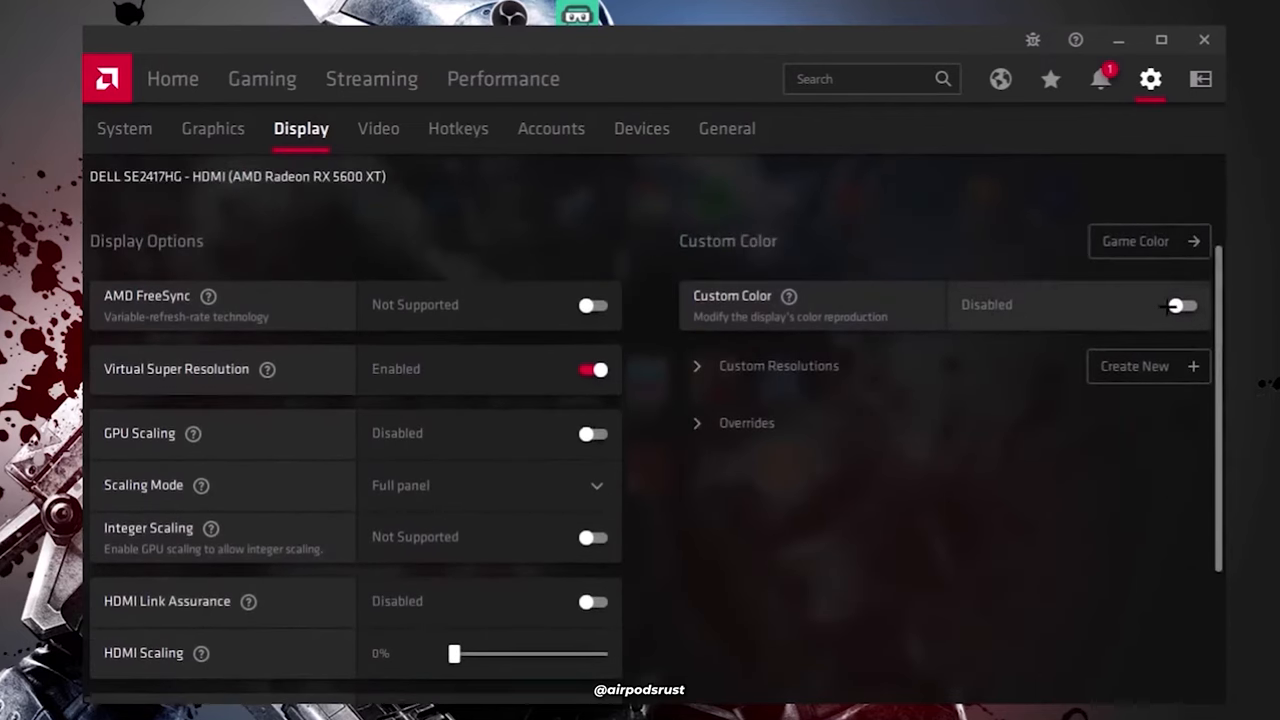
click(1180, 305)
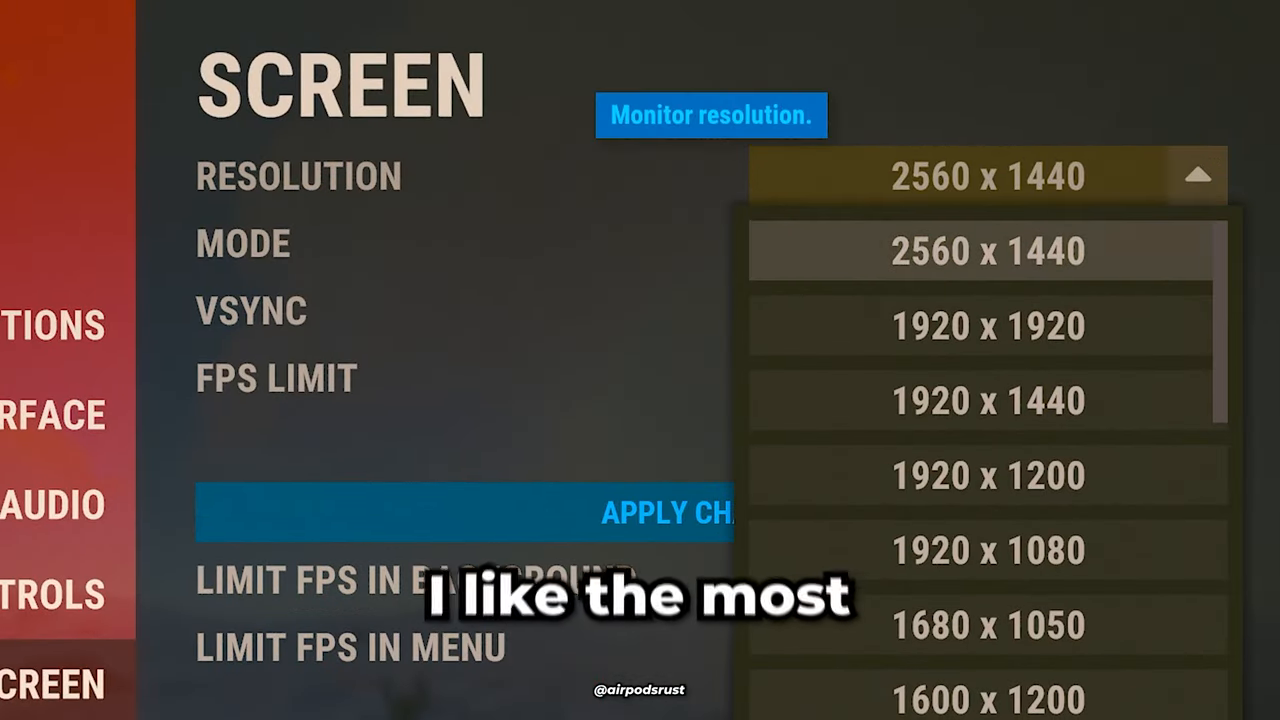
Choose 2560 x 1440 resolution in Rust's Screen options.
click(988, 251)
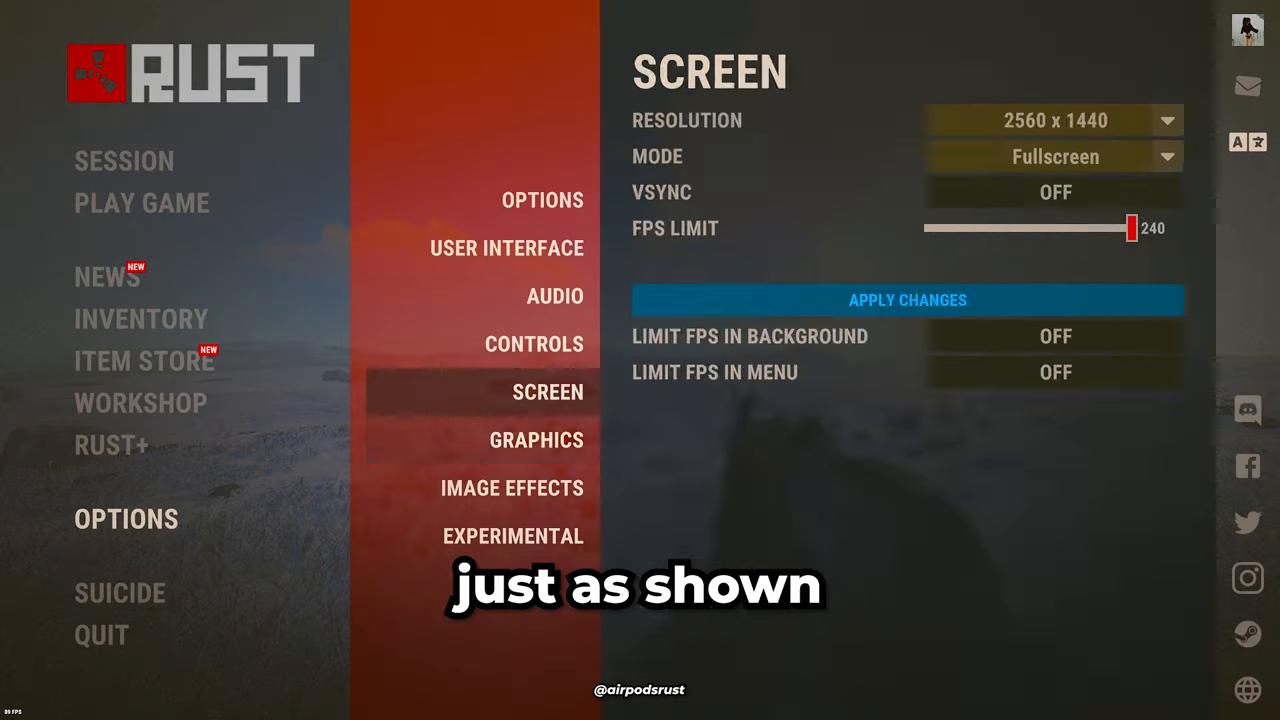
click(536, 440)
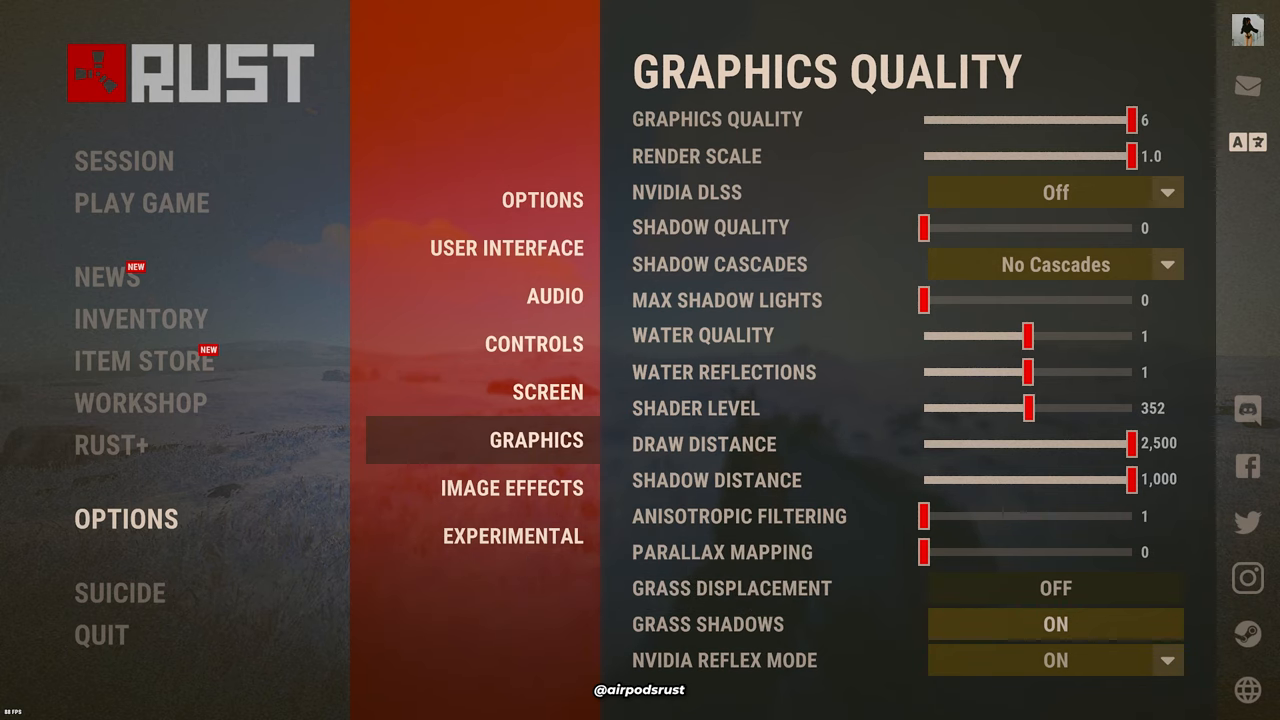
Review Rust's graphics quality options, then view the Image Effects and Experimental pages.
scroll(down, 3)
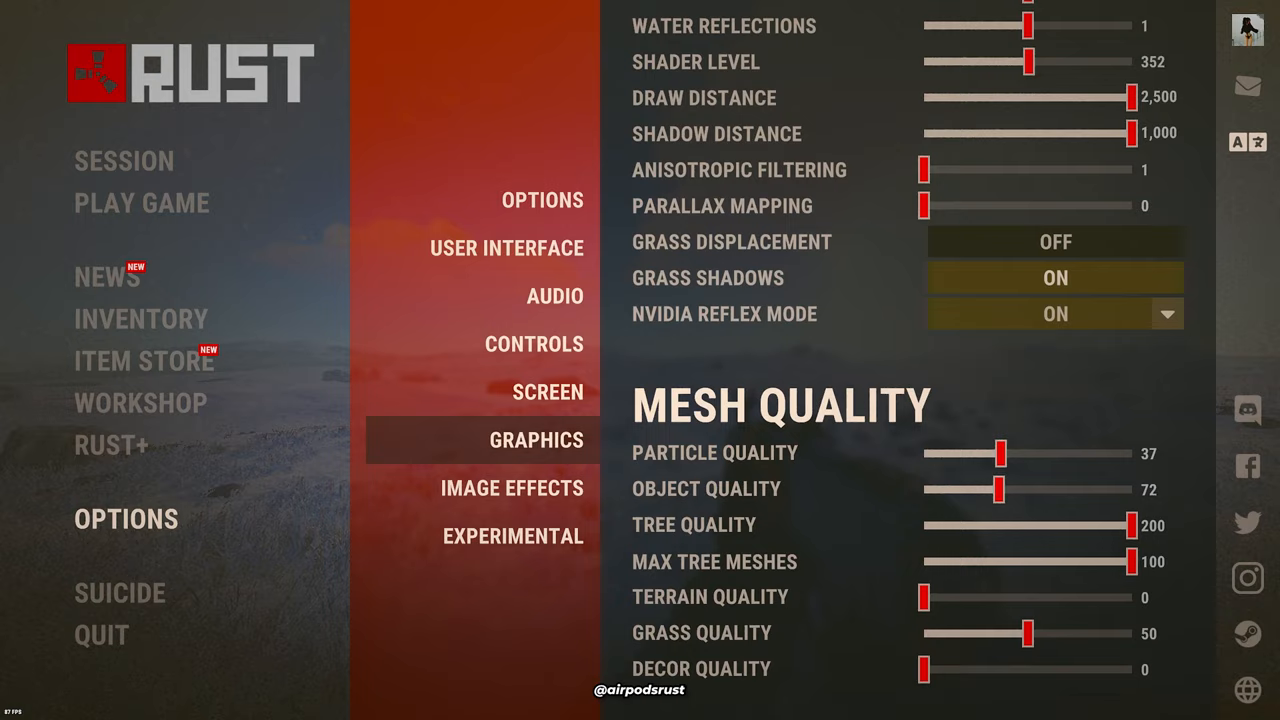
scroll(up, 3)
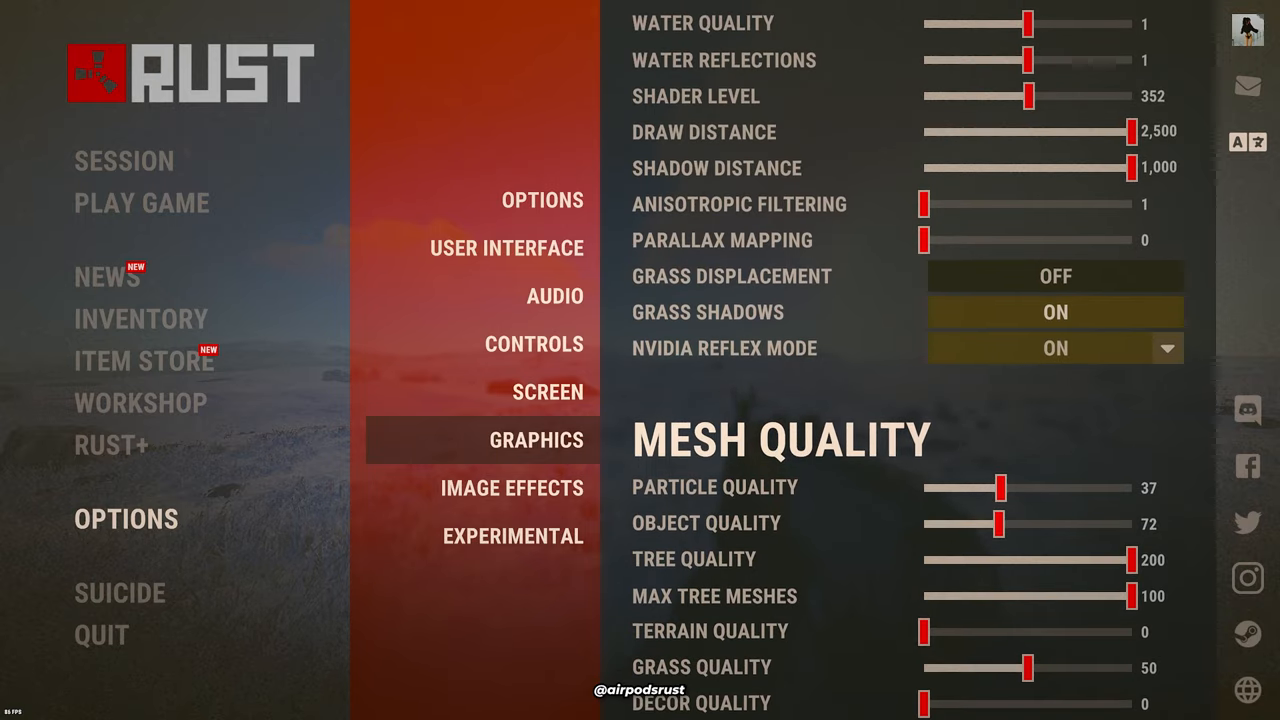
click(511, 488)
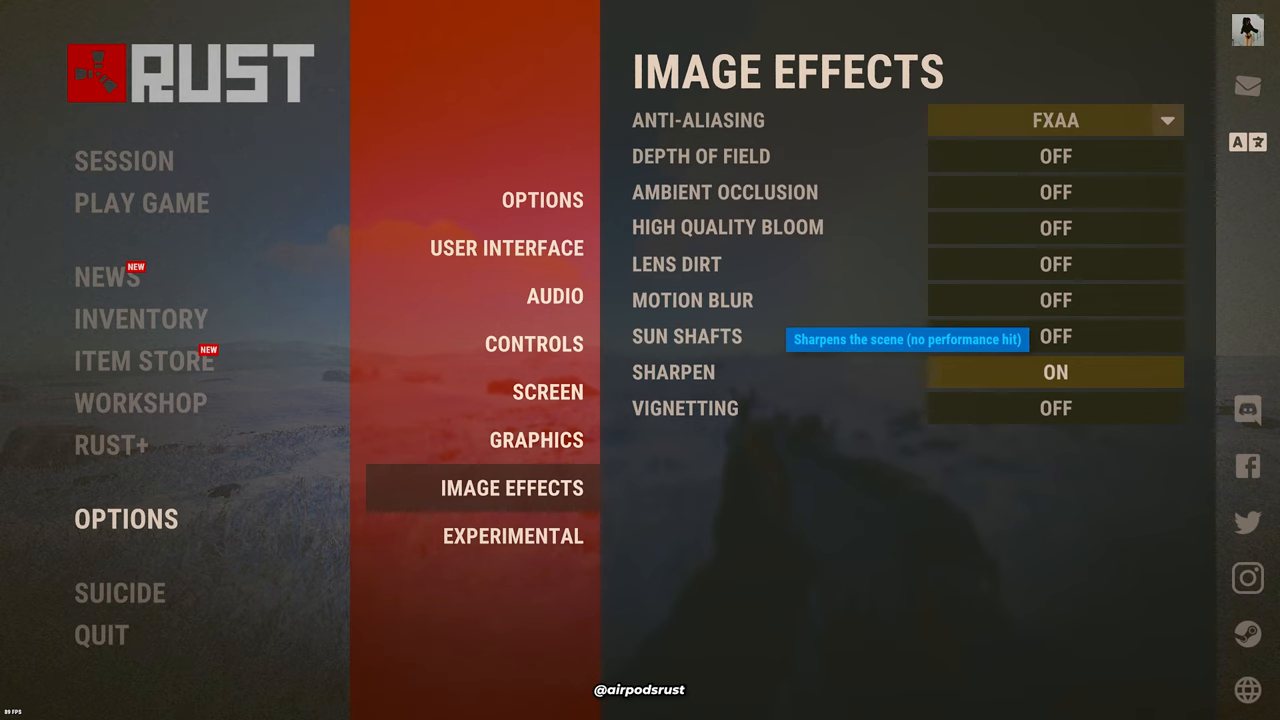
mouse_move(698, 120)
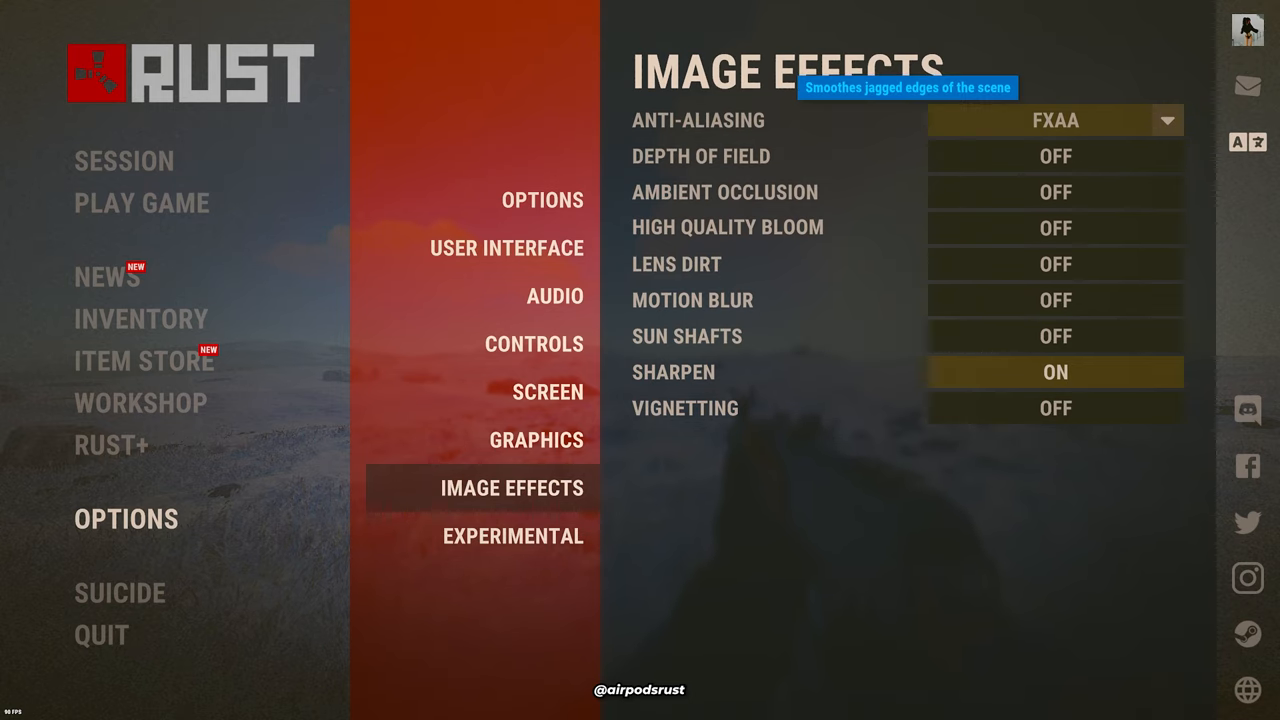
click(512, 536)
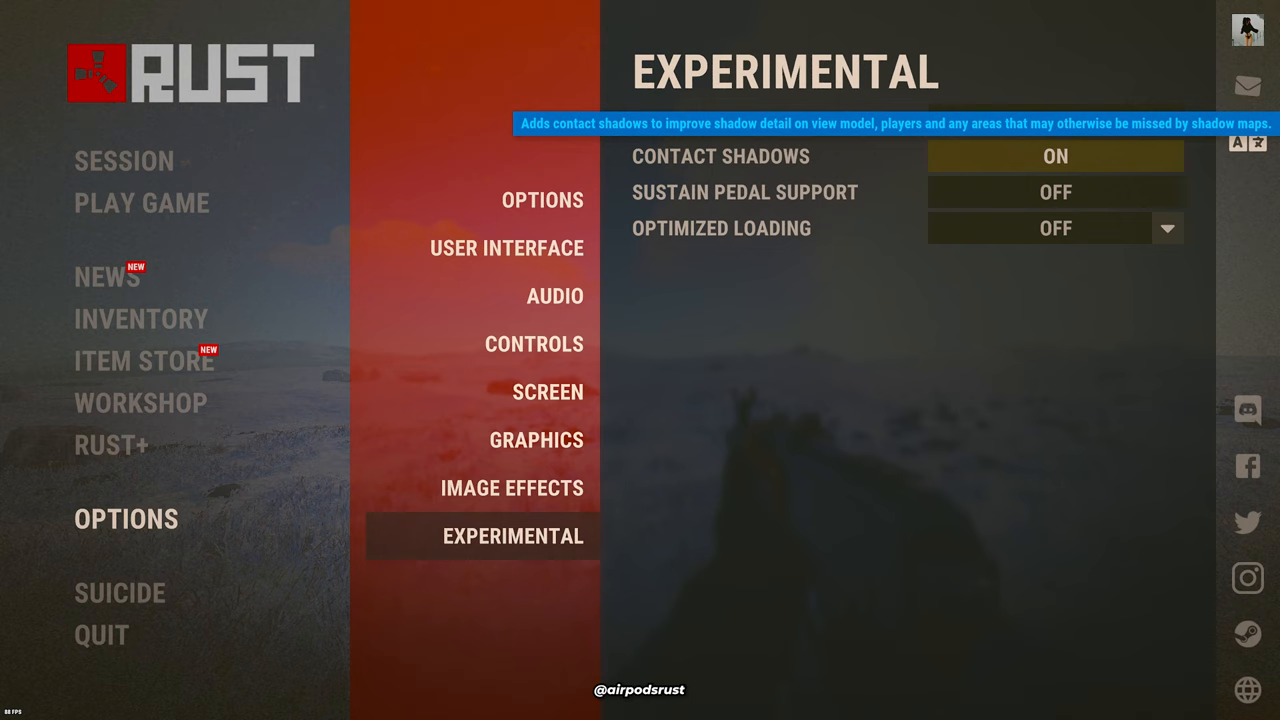